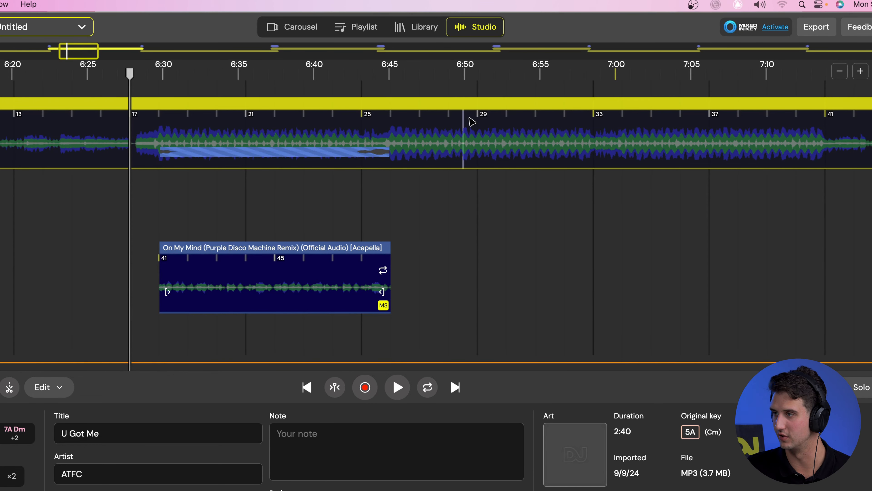
Move the U Got Me acapella onto its own sample lane and start splitting its audio.
right_click(471, 122)
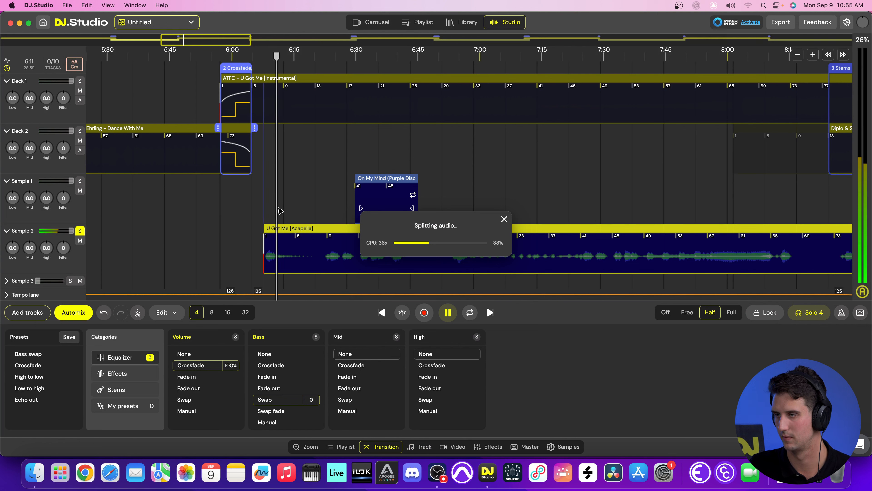
Show the acapella's track settings (key, pitch mode, 120 BPM, beat grid) and stop playback.
left_click(424, 446)
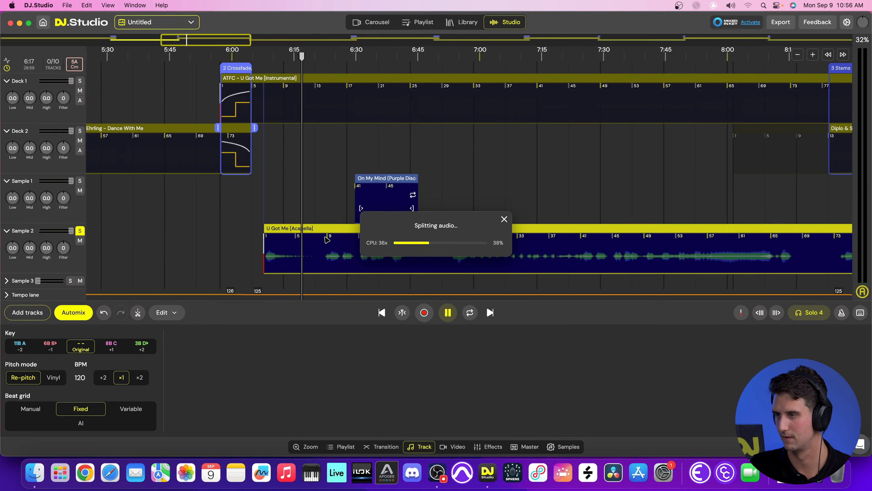
left_click(447, 312)
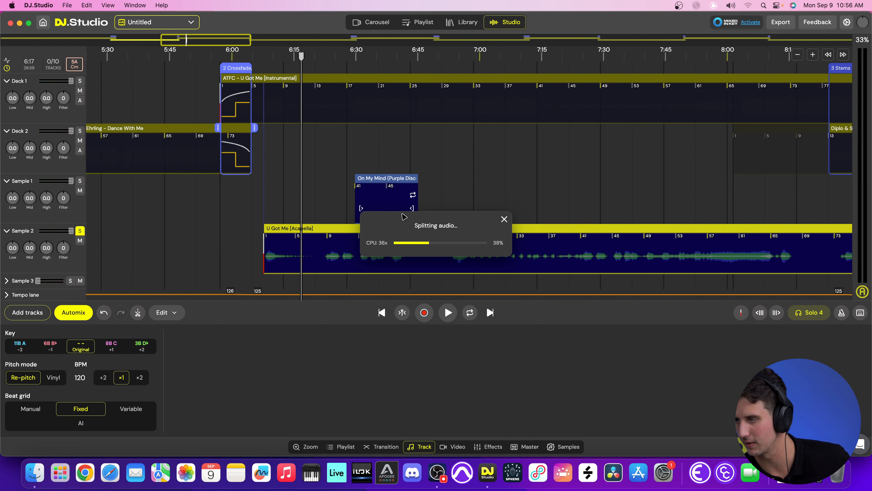
mouse_move(322, 249)
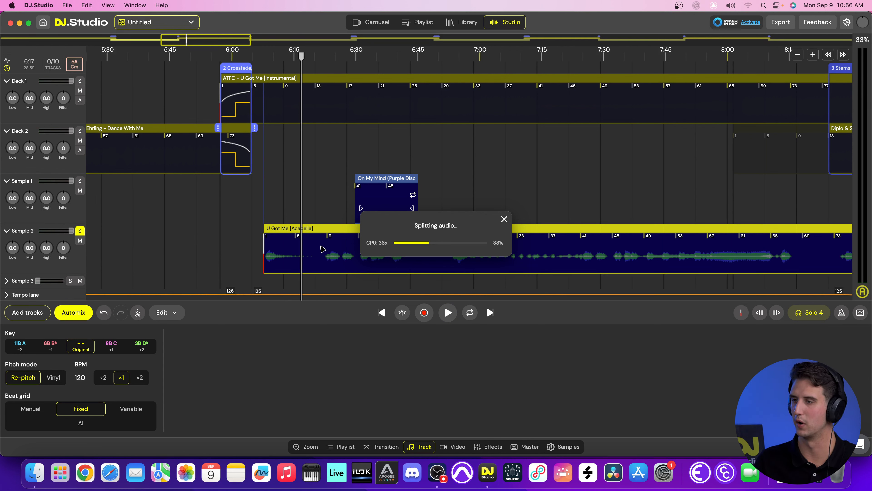